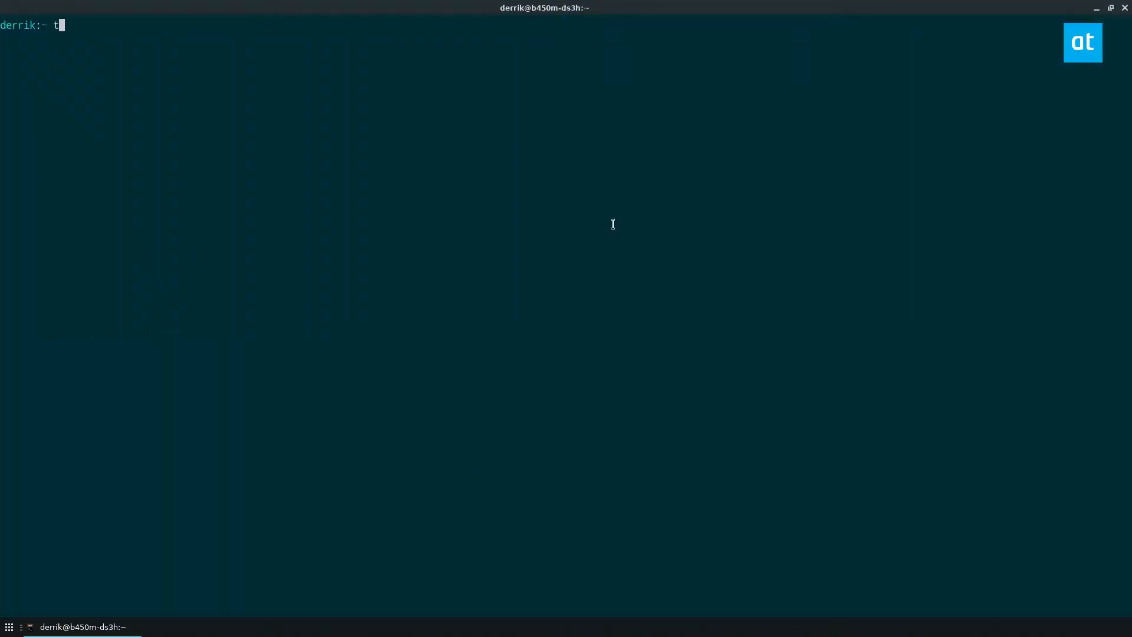
# - Run trizen -Ss bauh to search the AUR and confirm bauh is installed
pyautogui.write('rizen -Ss bauh')
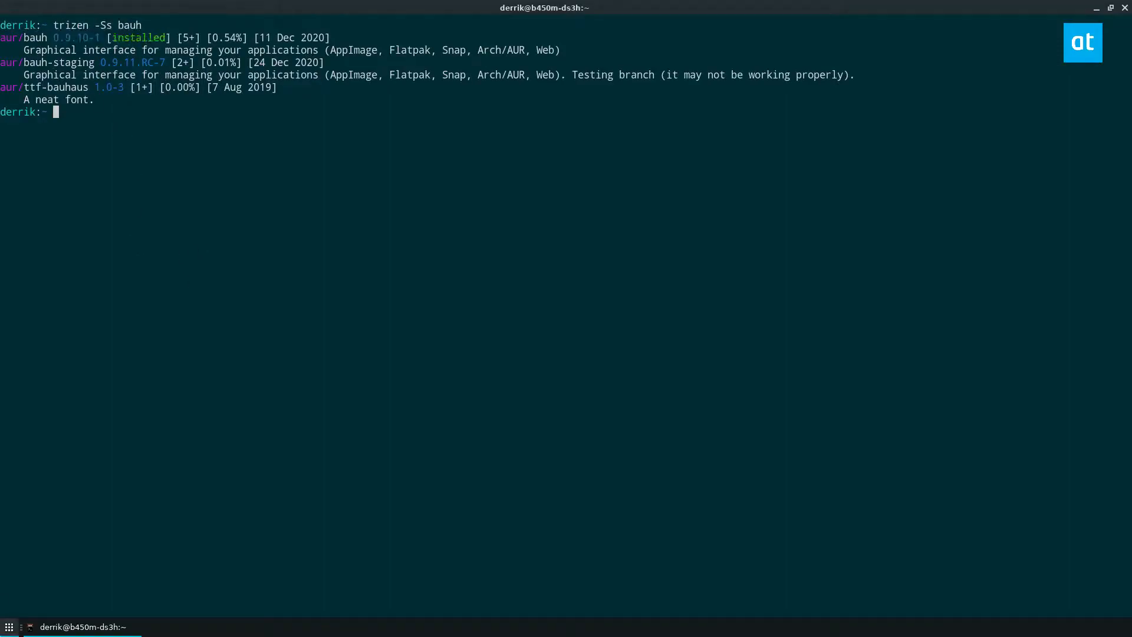
# - Launch bauh, submit the password and maximize the window to show six pending updates
pyautogui.click(8, 620)
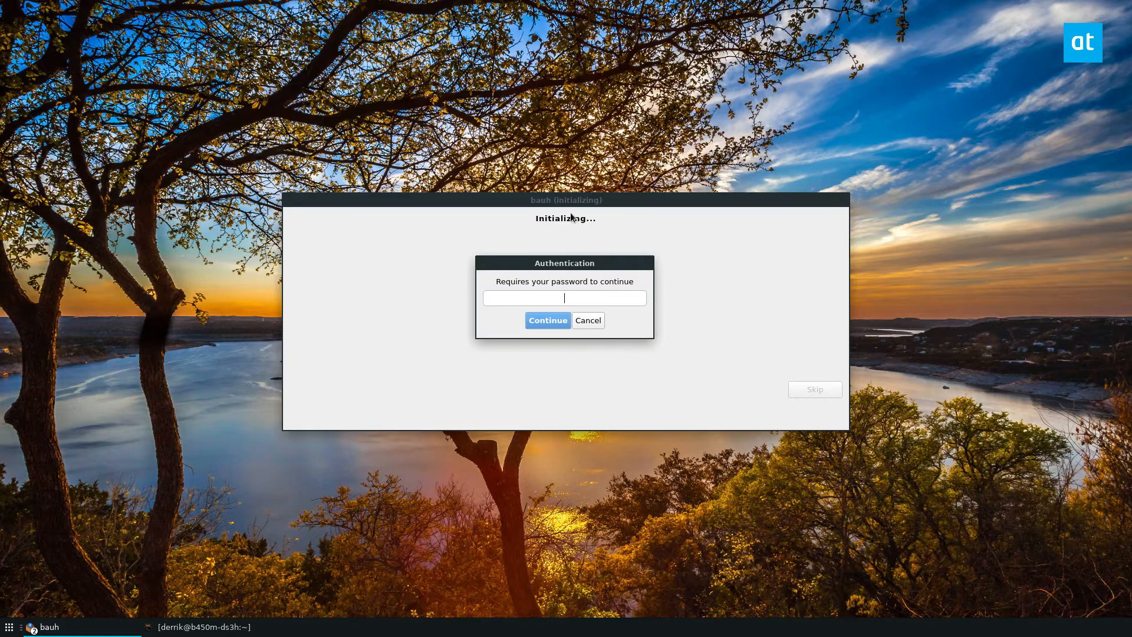
pyautogui.moveTo(742, 137)
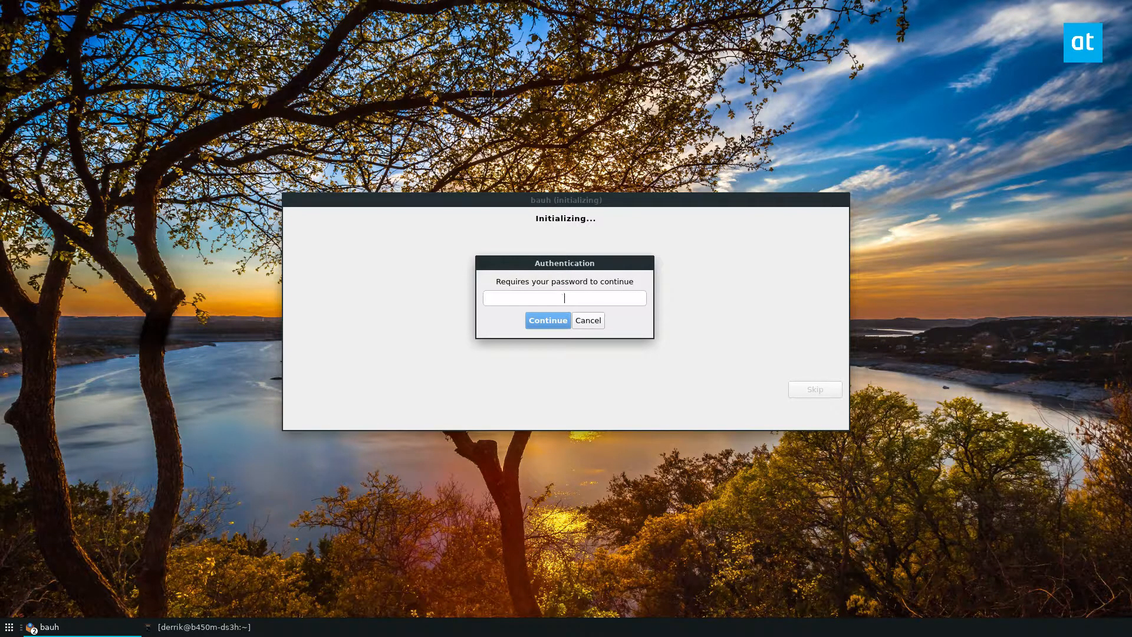
pyautogui.click(547, 321)
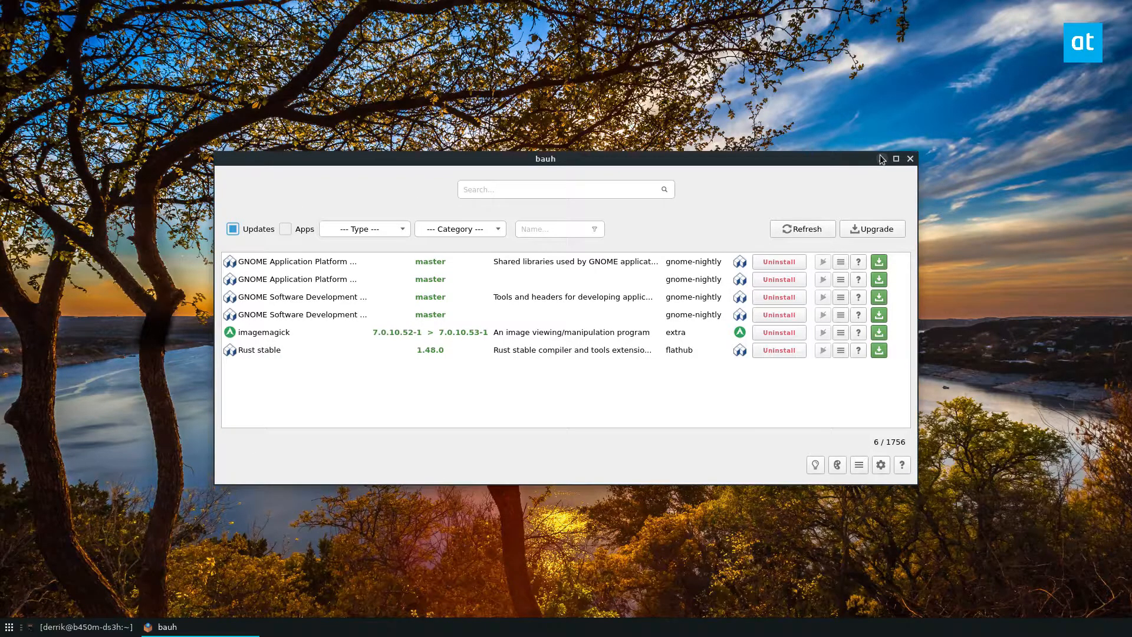
pyautogui.click(895, 159)
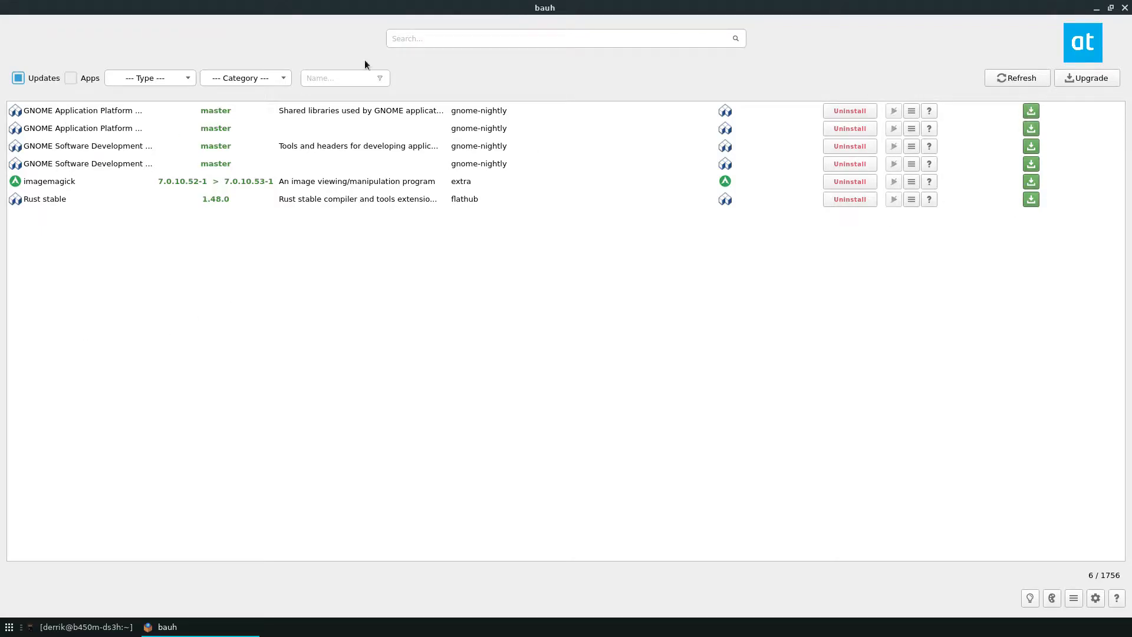
# - Turn off the Updates filter and search for Clementine across all sources
pyautogui.click(18, 77)
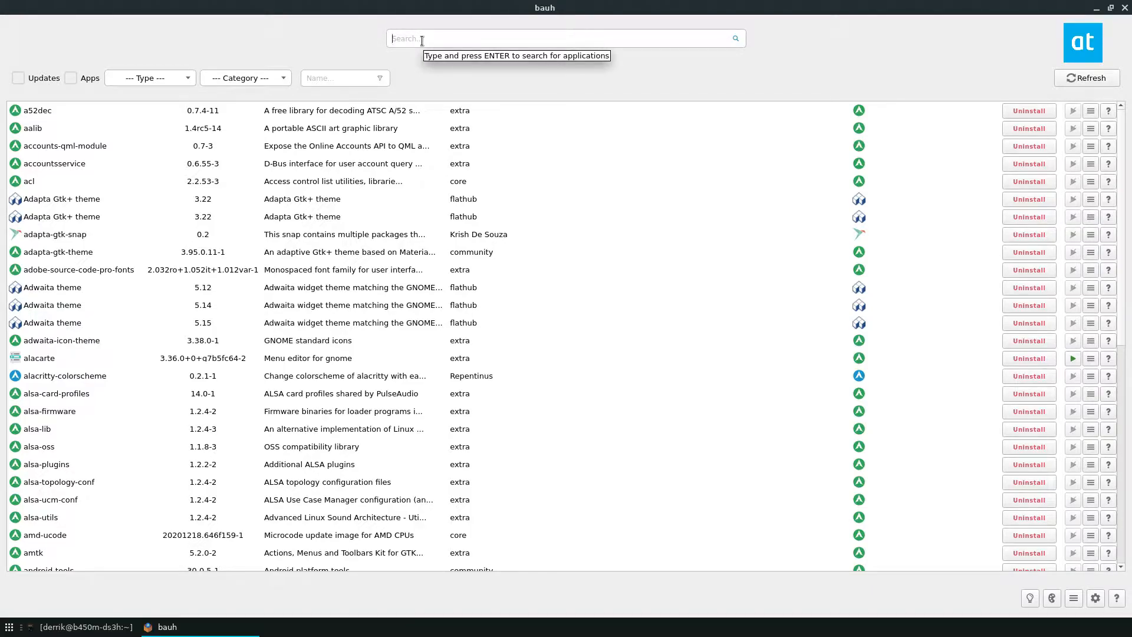
pyautogui.write('Clementine')
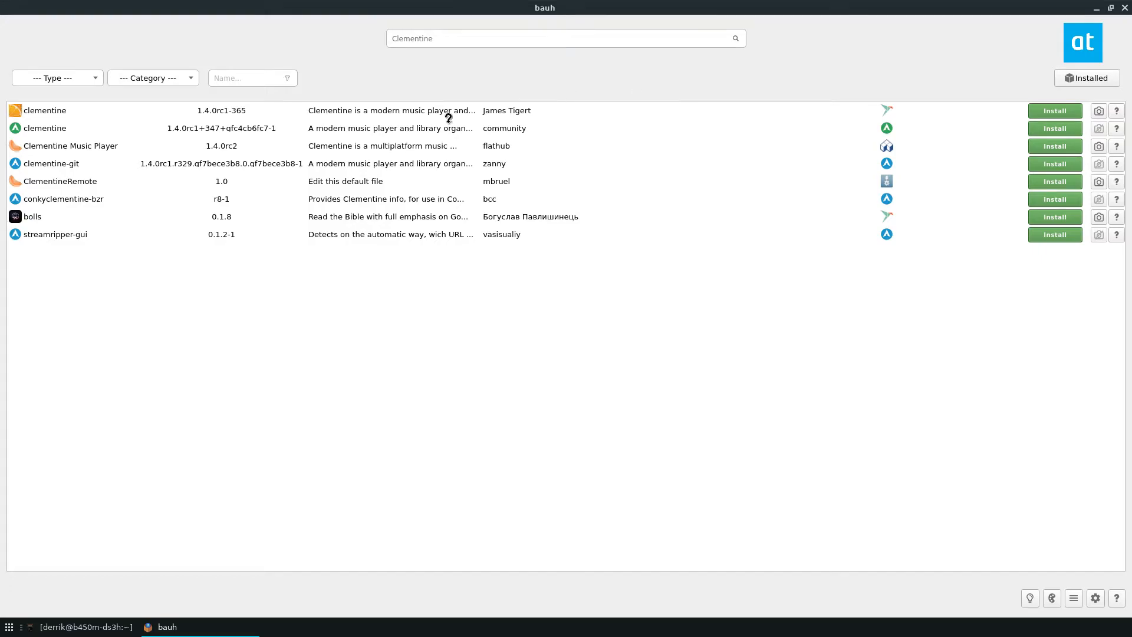
pyautogui.moveTo(487, 110)
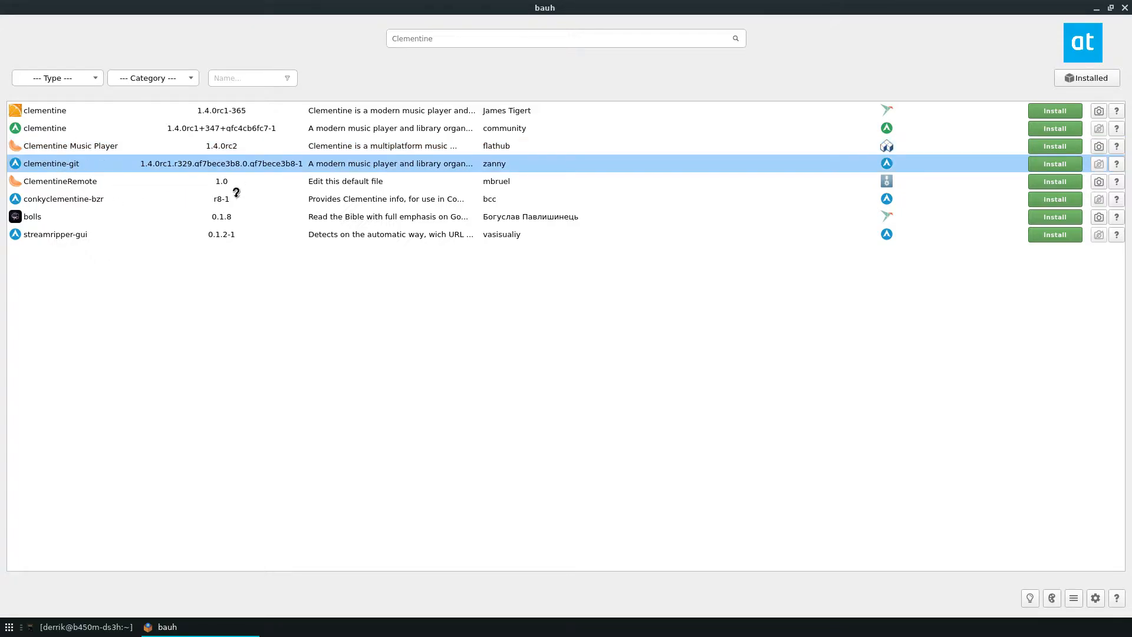
pyautogui.moveTo(3, 196)
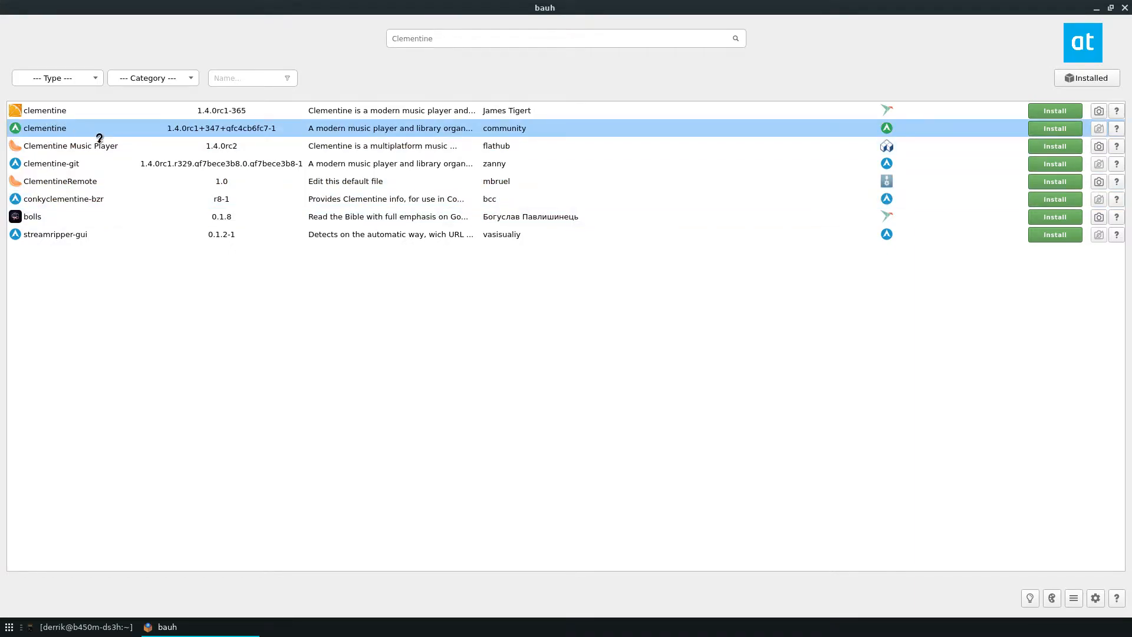
pyautogui.moveTo(303, 108)
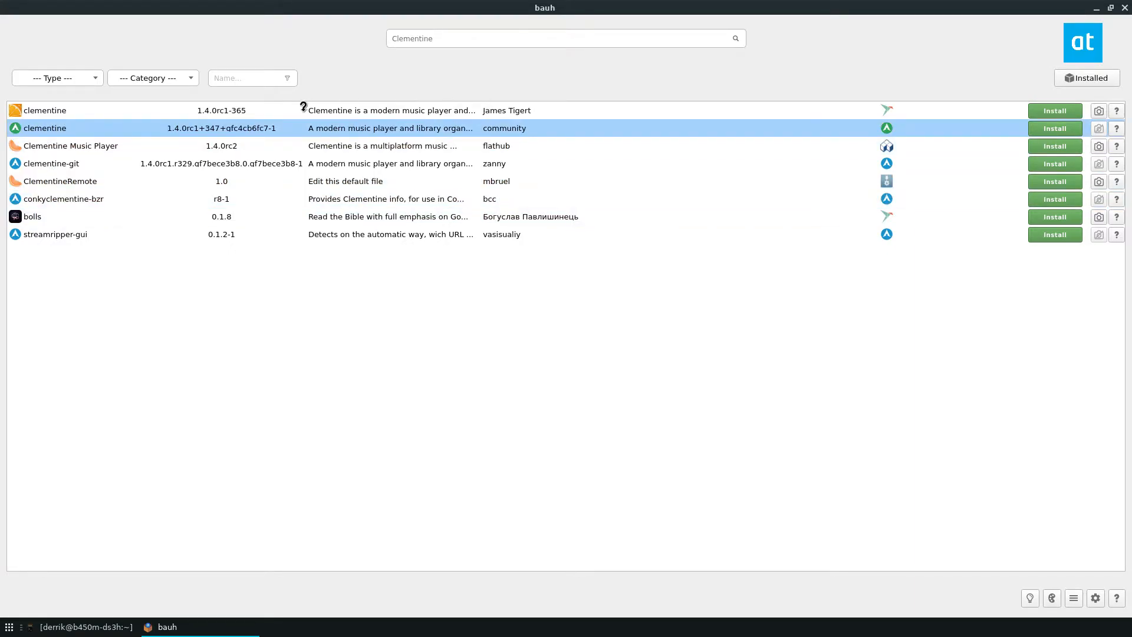
# - Install the clementine Snap package, confirming the Installation dialog
pyautogui.click(1055, 110)
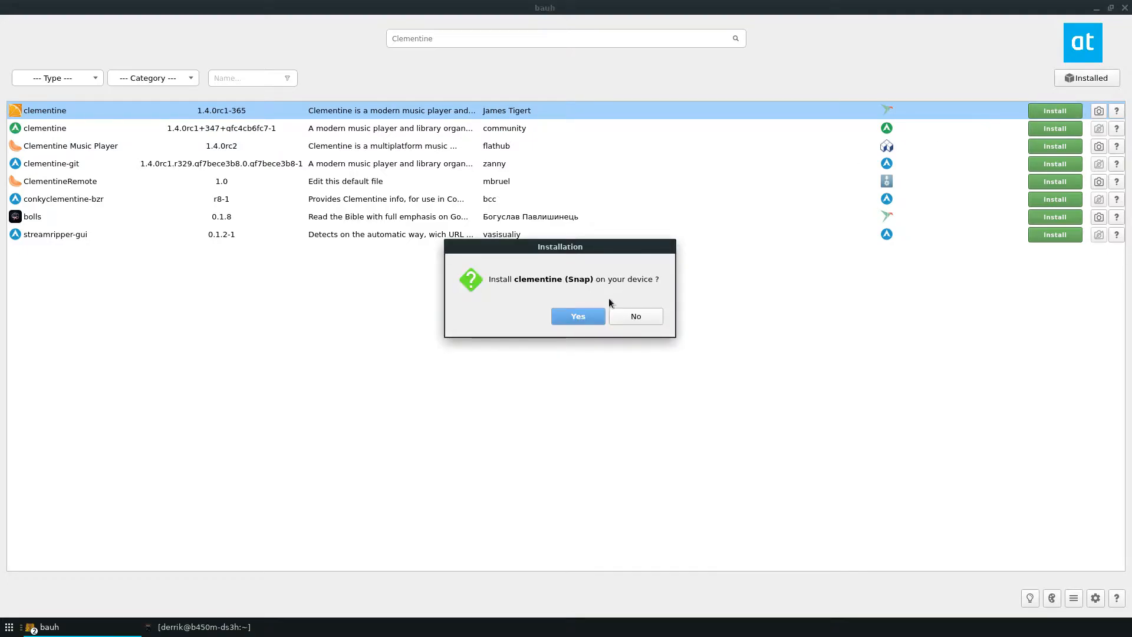
pyautogui.click(578, 316)
pyautogui.write('clem')
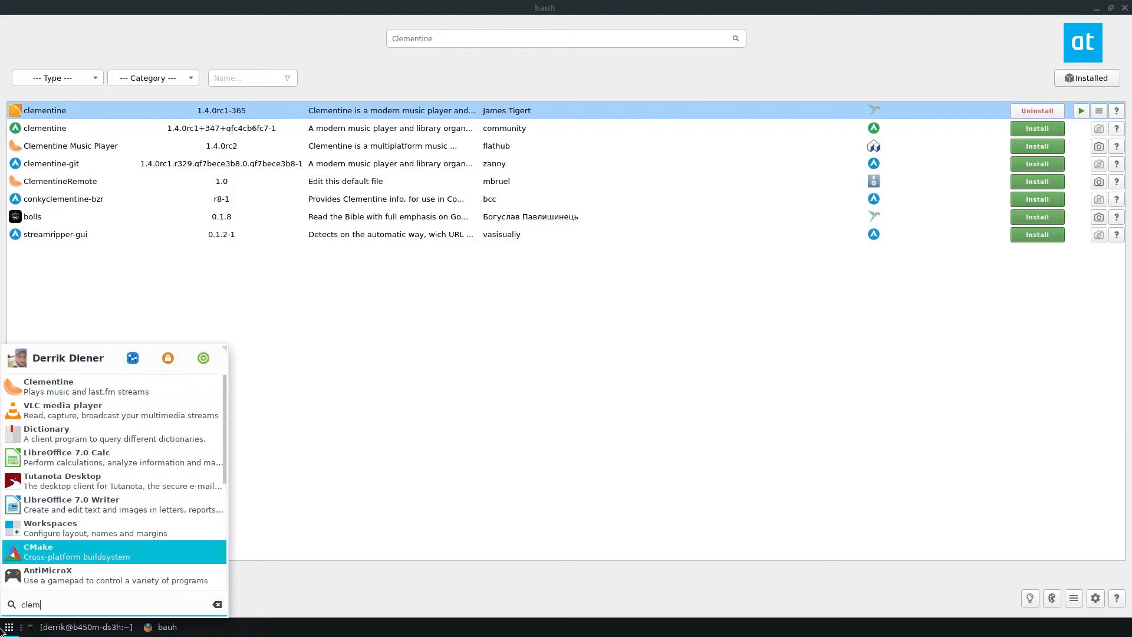
# - Launch Terminal Emulator, run snap list to see clementine 1.4.0rc1-365, then close it
pyautogui.write('term')
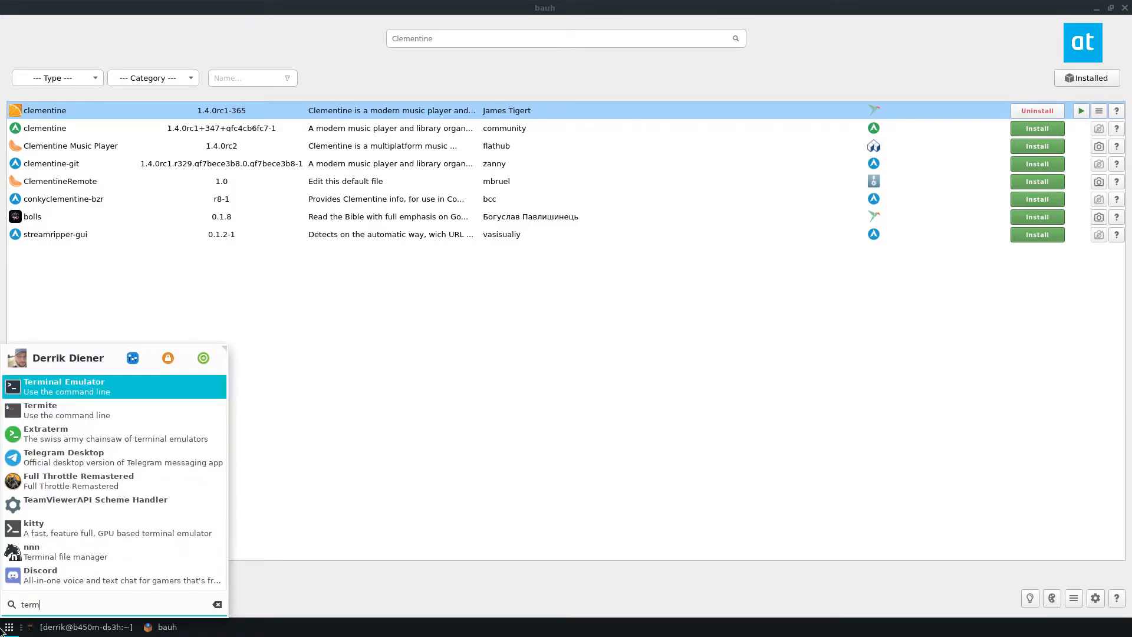
pyautogui.click(64, 386)
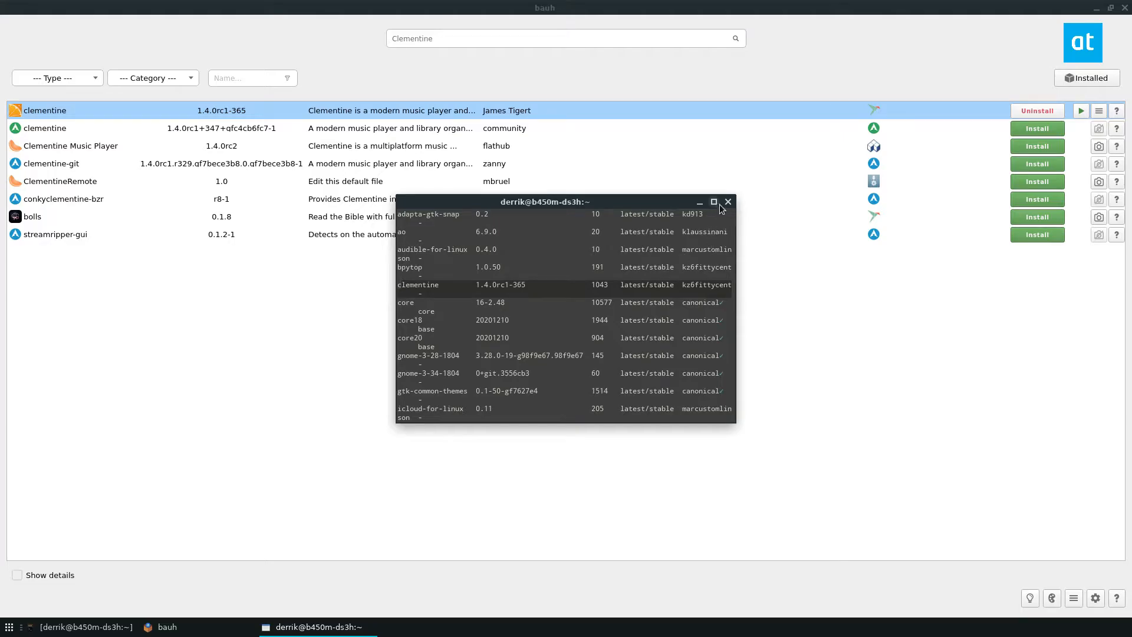
pyautogui.click(728, 202)
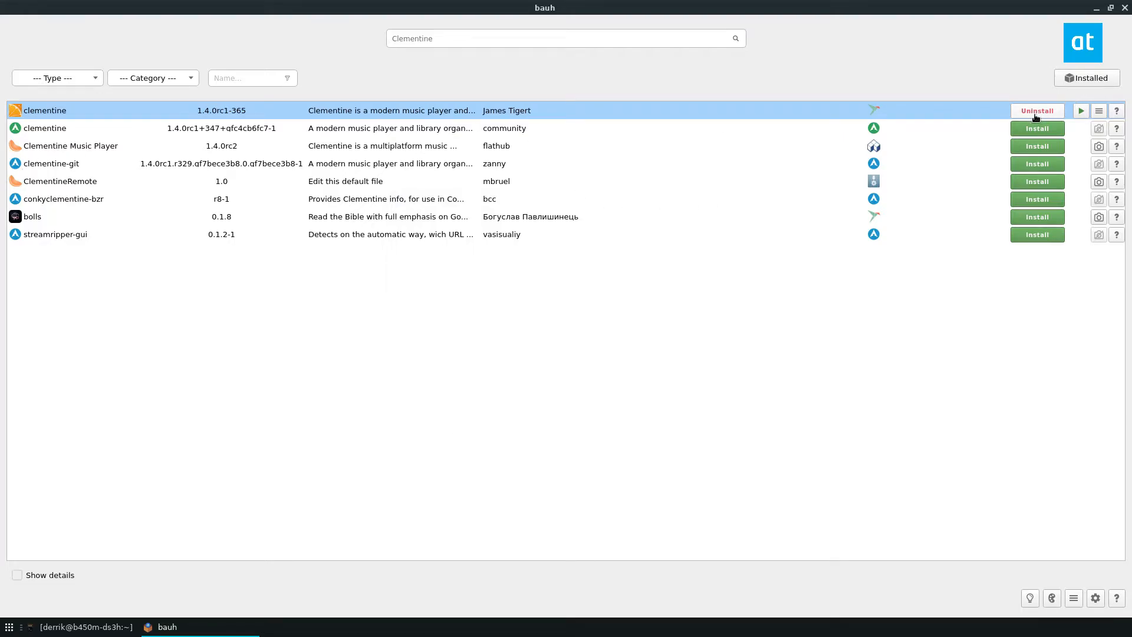
pyautogui.moveTo(1037, 124)
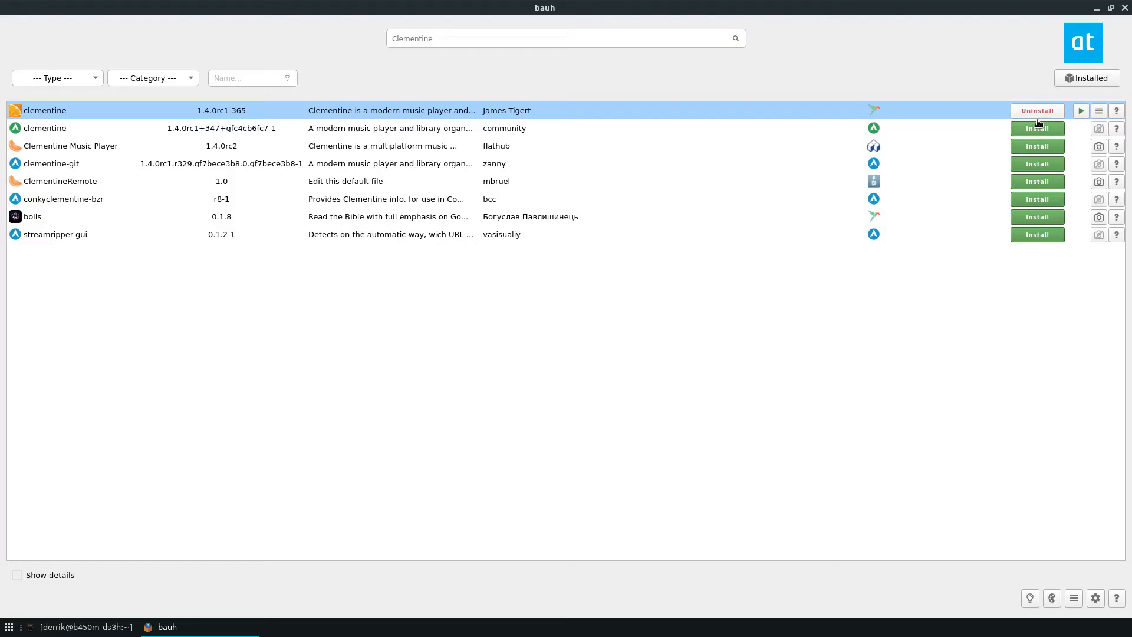
pyautogui.moveTo(1037, 110)
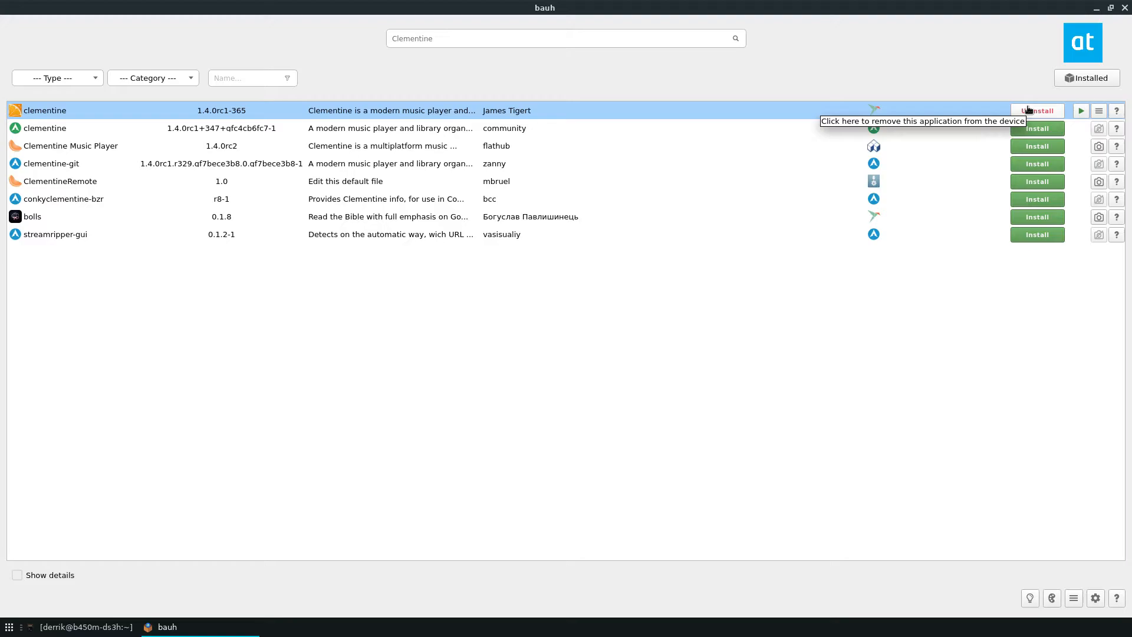
# - Uninstall the clementine Snap package, confirming its removal
pyautogui.click(1038, 110)
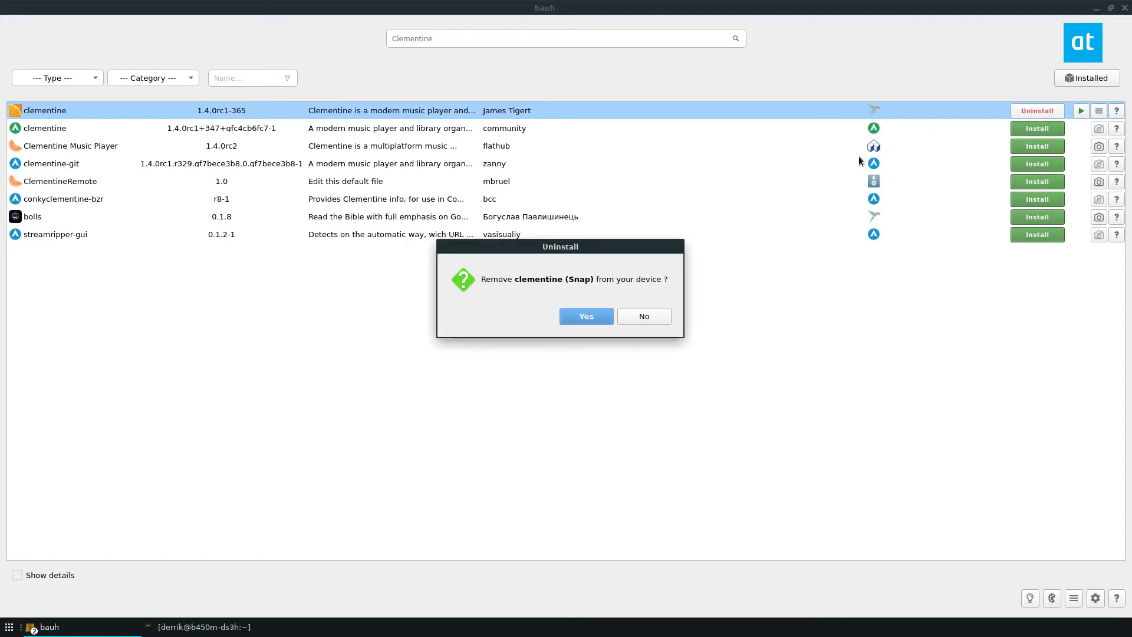
pyautogui.click(586, 316)
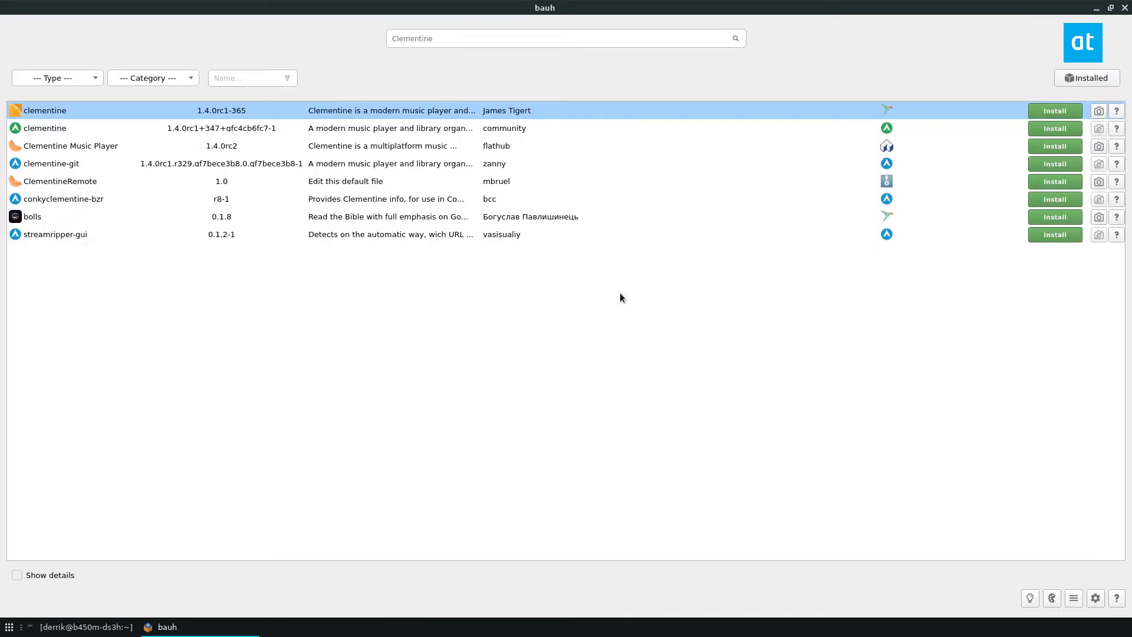
pyautogui.moveTo(73, 255)
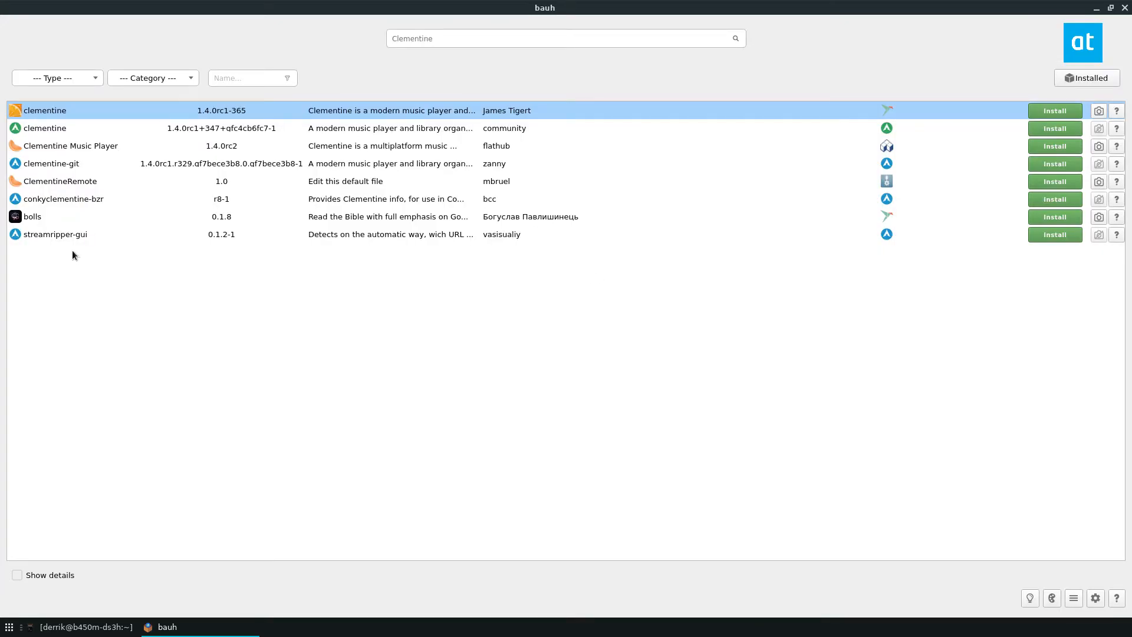
pyautogui.moveTo(907, 200)
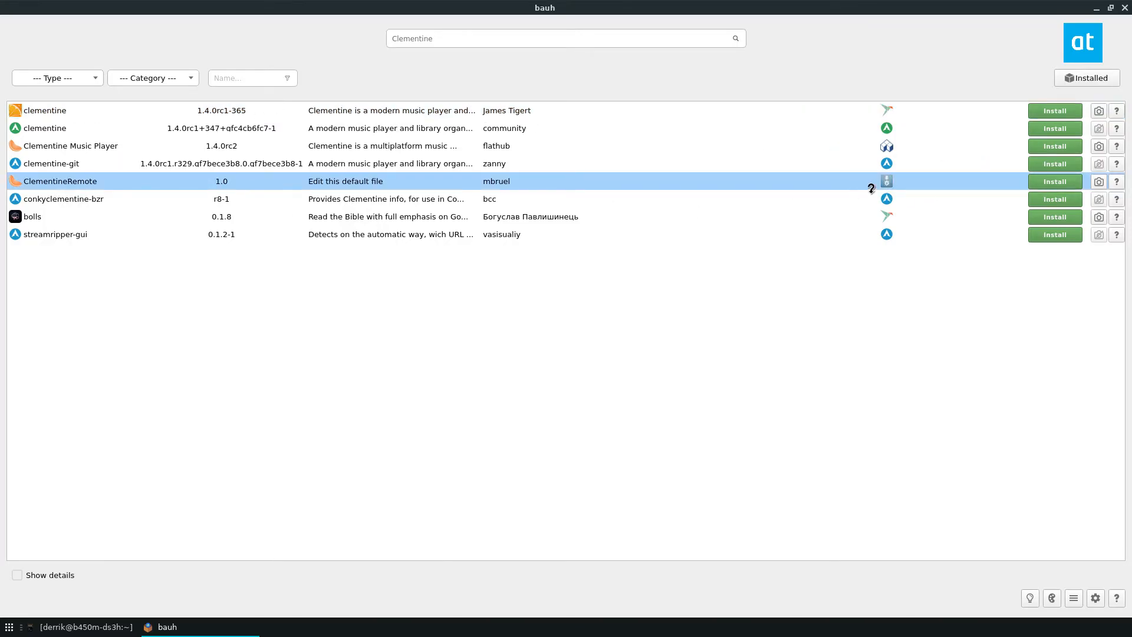
# - Install ClementineRemote and launch ClemRemote from the application menu
pyautogui.click(1055, 181)
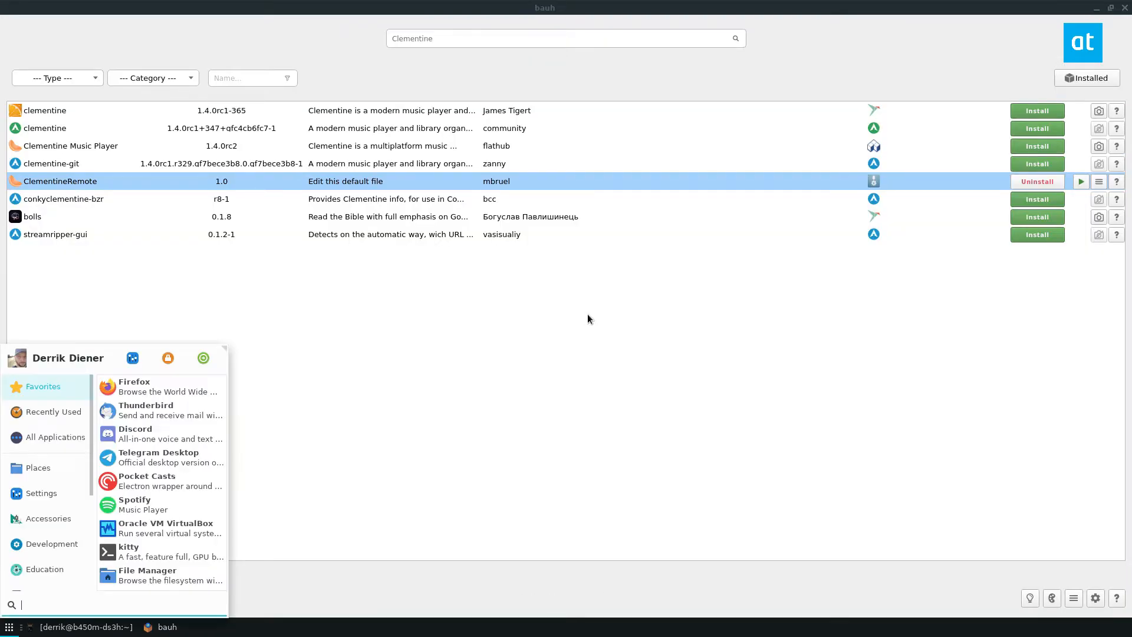
pyautogui.write('clemen')
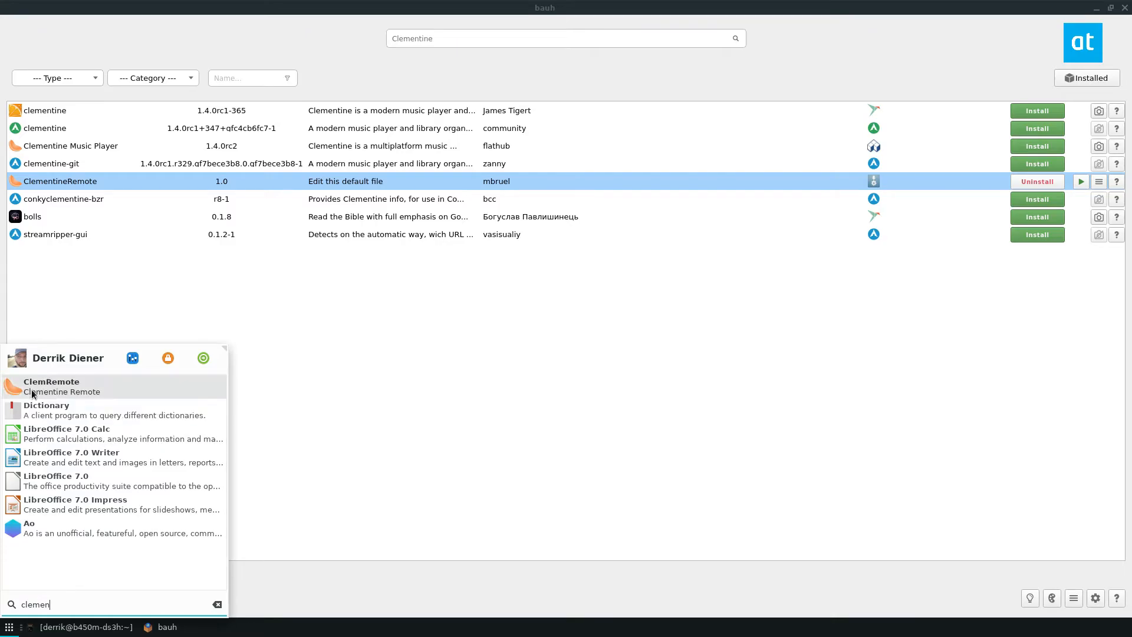
pyautogui.click(51, 386)
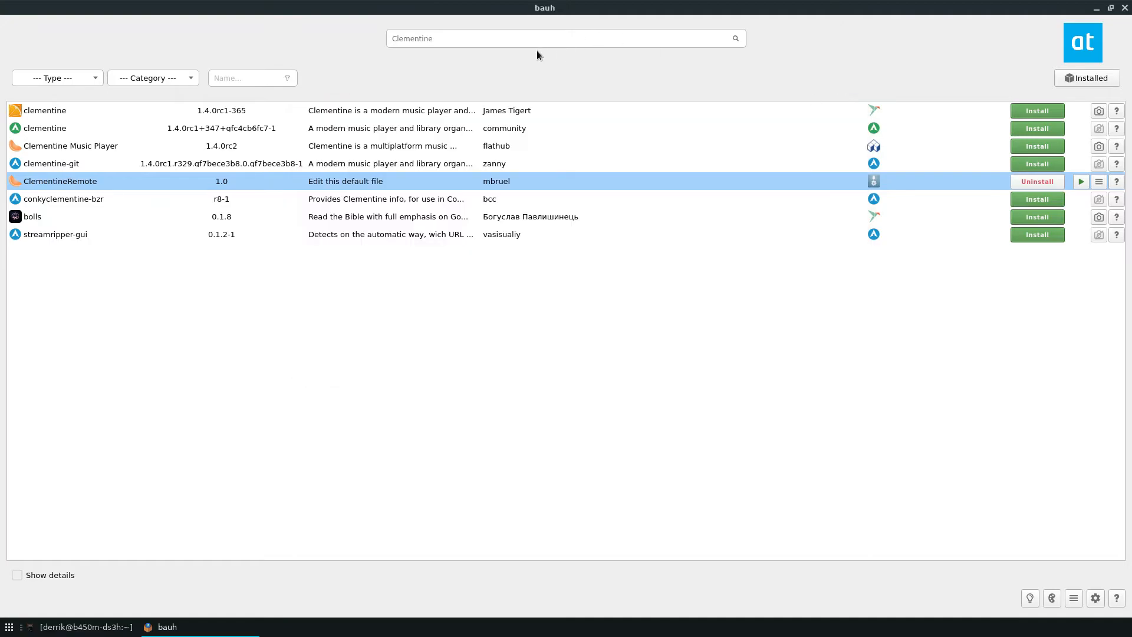
# - Search for RPCS3, install the RPCS3 AppImage and launch the emulator
pyautogui.write('RPCS3')
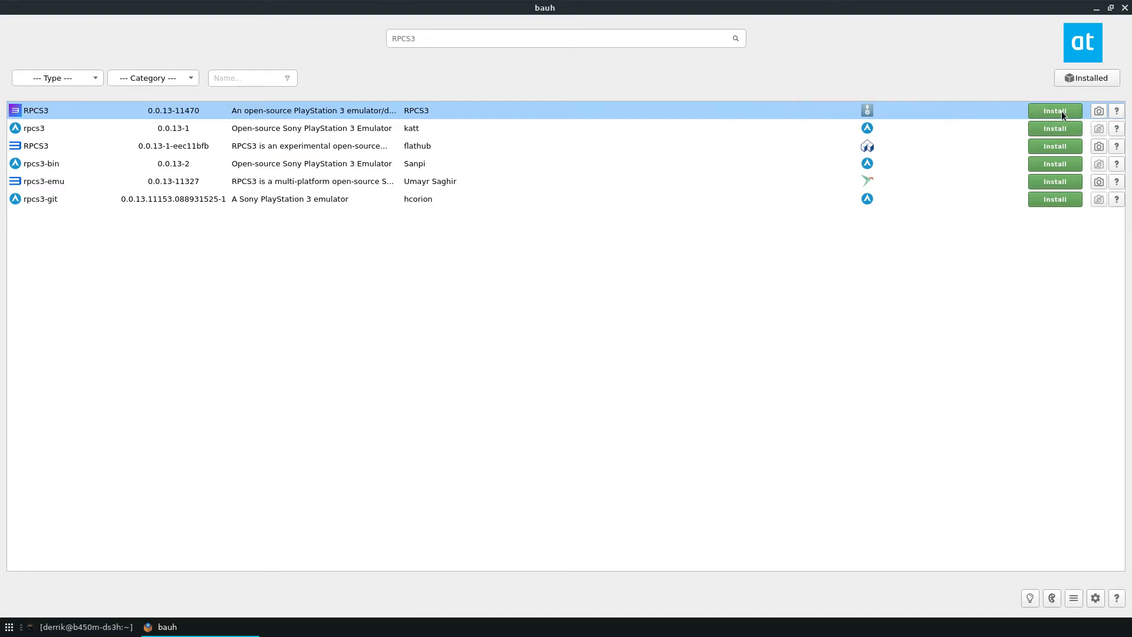
pyautogui.click(1055, 111)
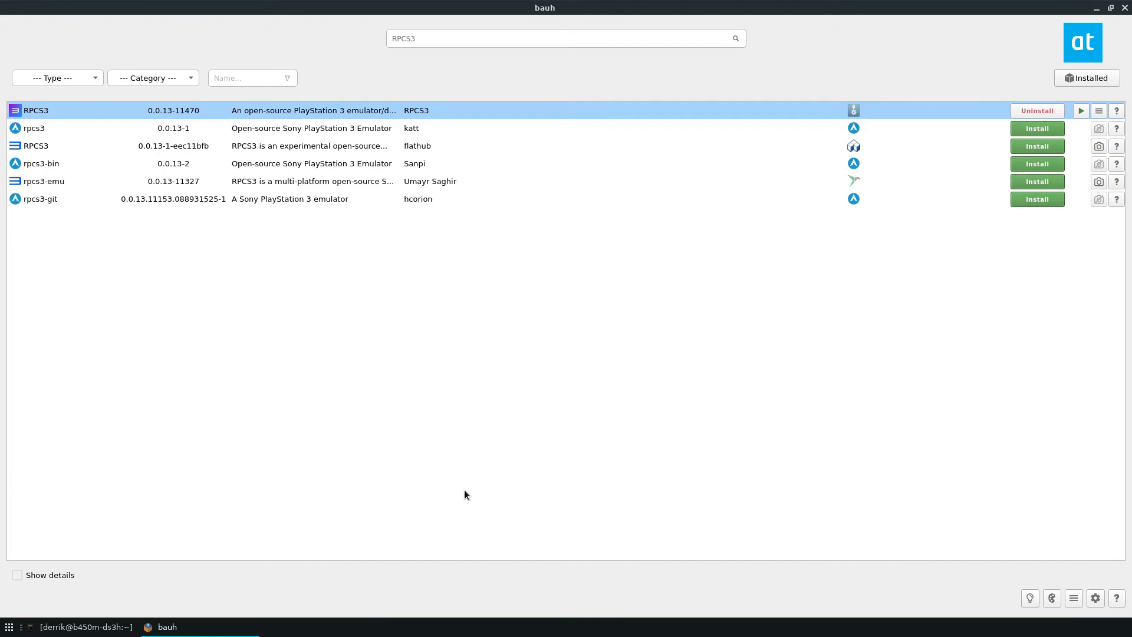
pyautogui.moveTo(462, 489)
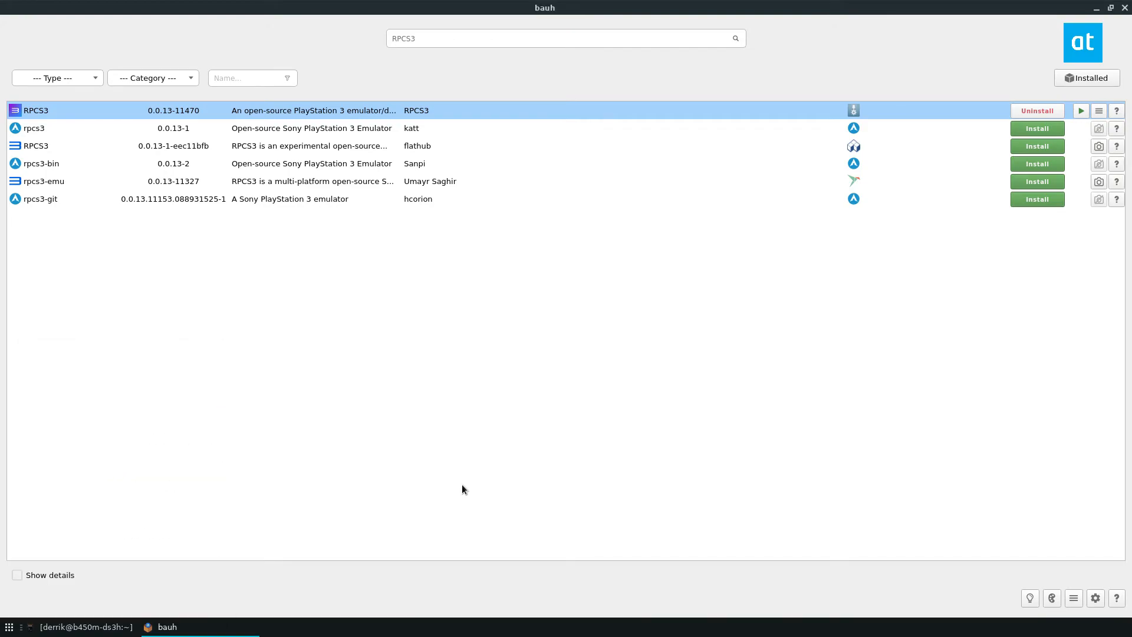
pyautogui.click(1080, 111)
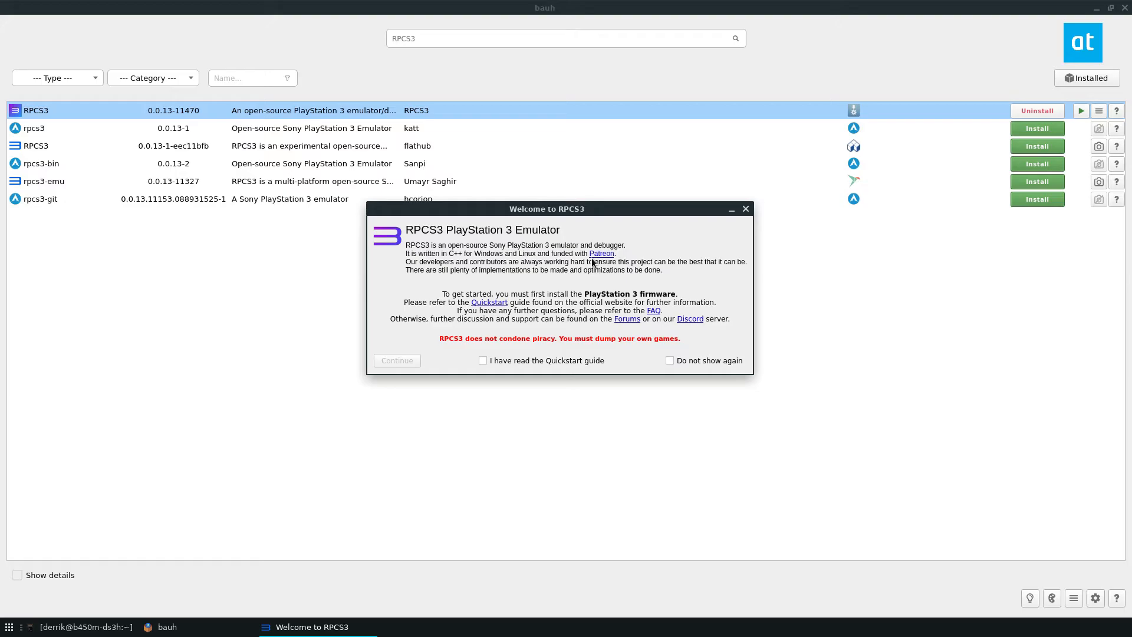
# - Dismiss the RPCS3 welcome screen, marking the quickstart guide read and hiding it in future
pyautogui.moveTo(547, 209); pyautogui.dragTo(576, 278)
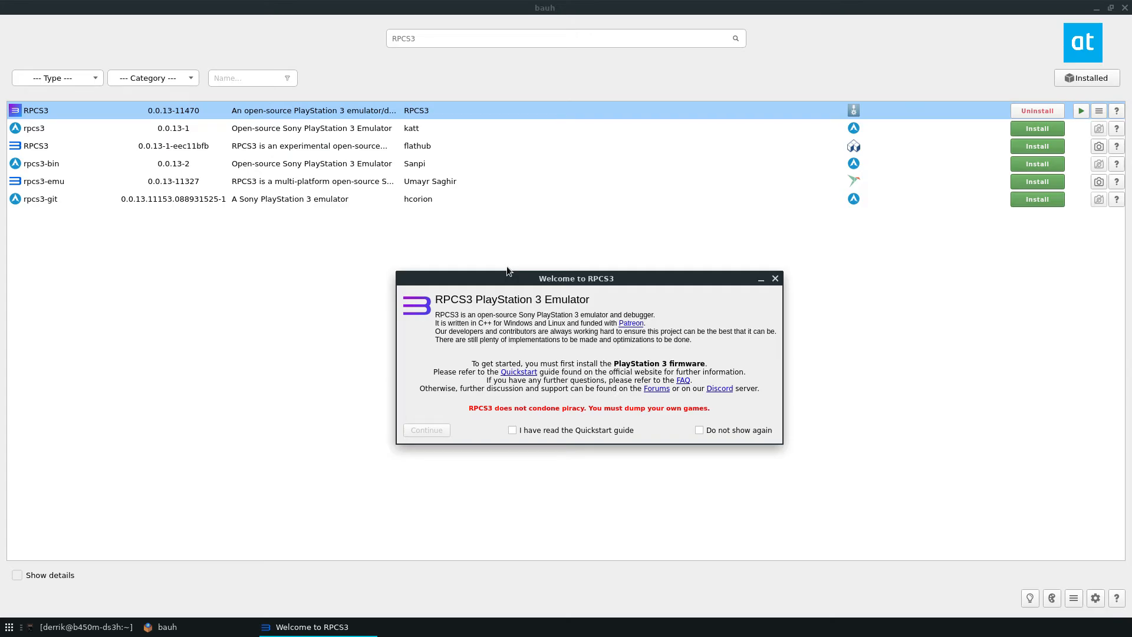
pyautogui.click(699, 429)
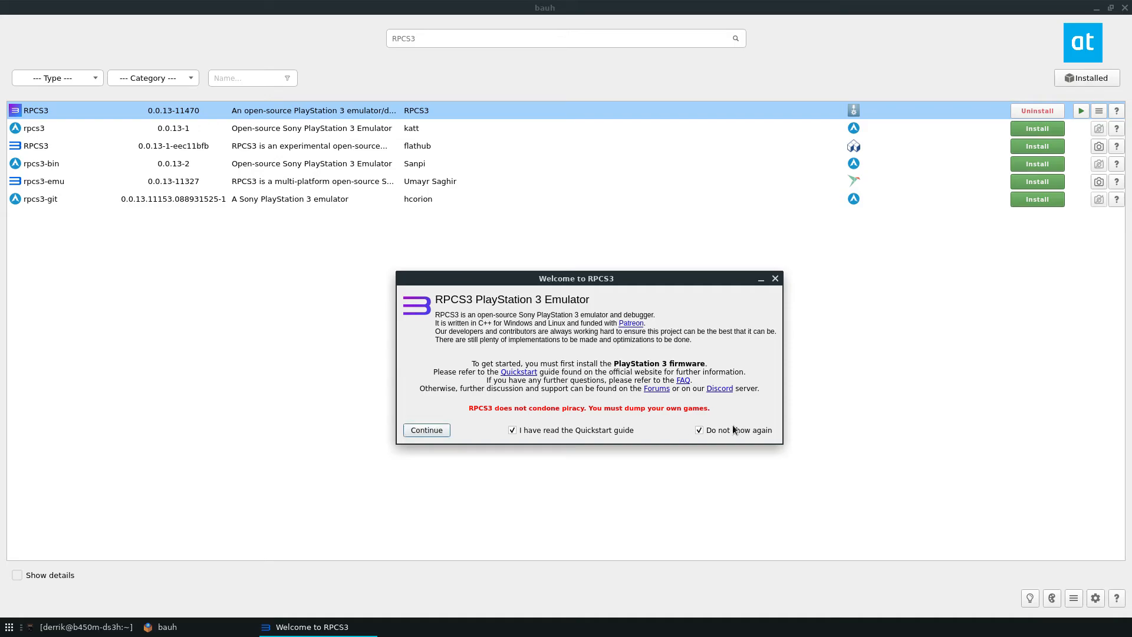
pyautogui.click(426, 430)
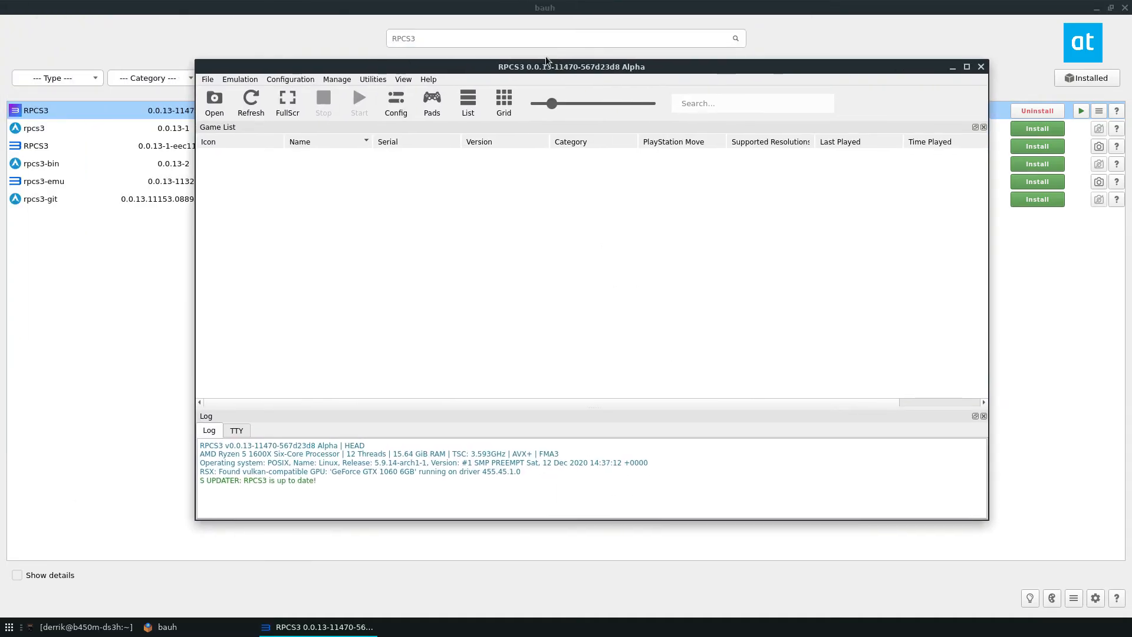
# - Uninstall the RPCS3 AppImage, then search Clementine again showing ClementineRemote installed
pyautogui.click(1037, 111)
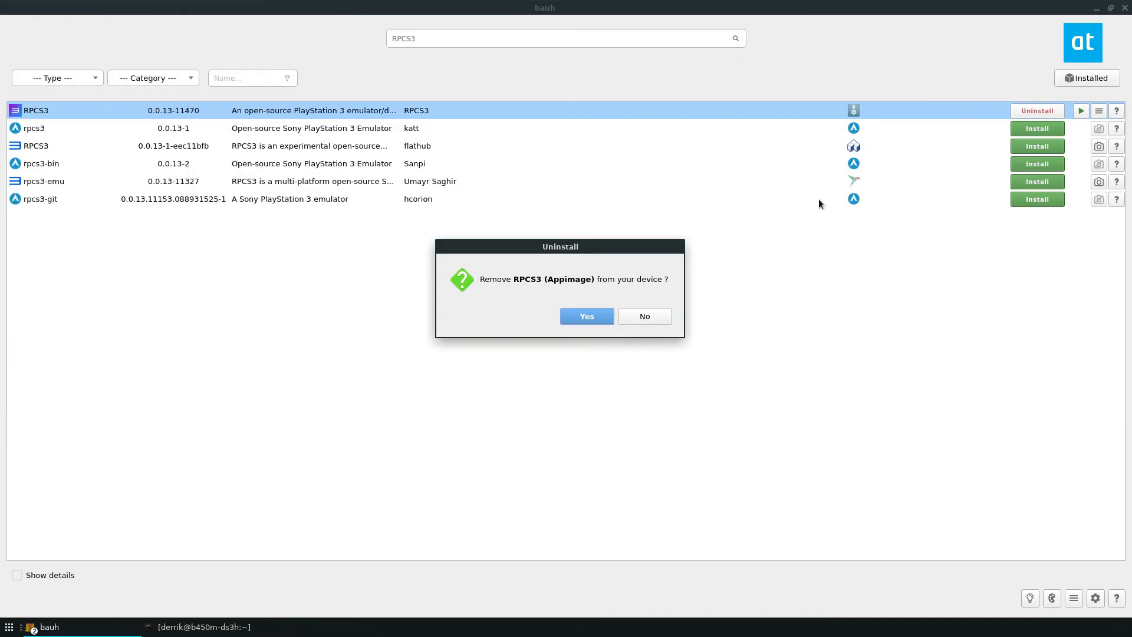
pyautogui.click(587, 316)
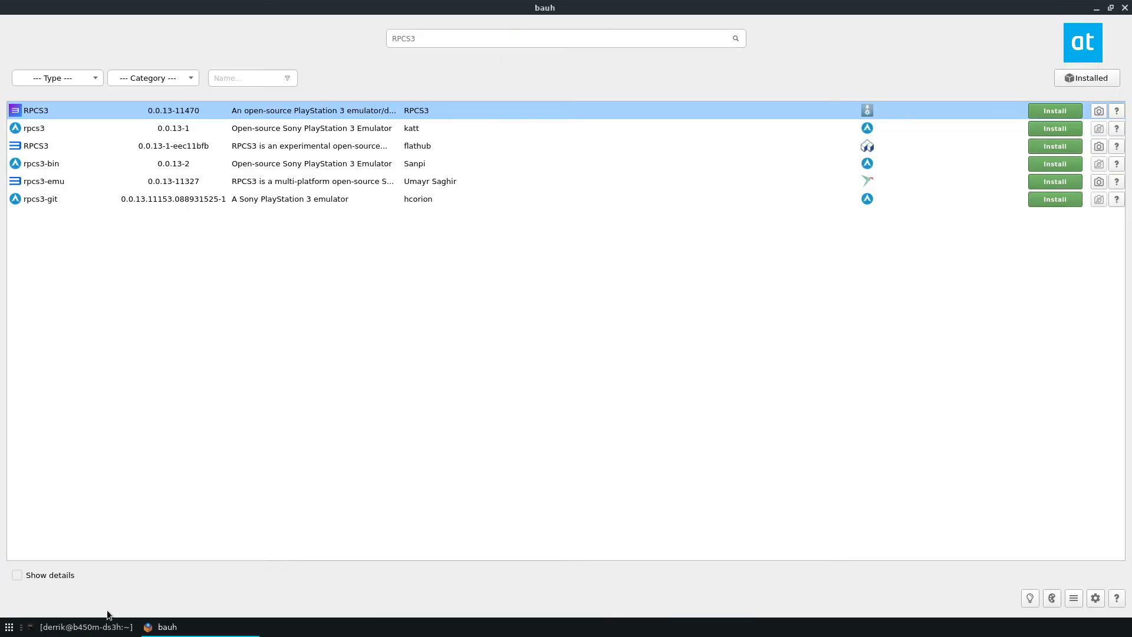
pyautogui.moveTo(51, 58)
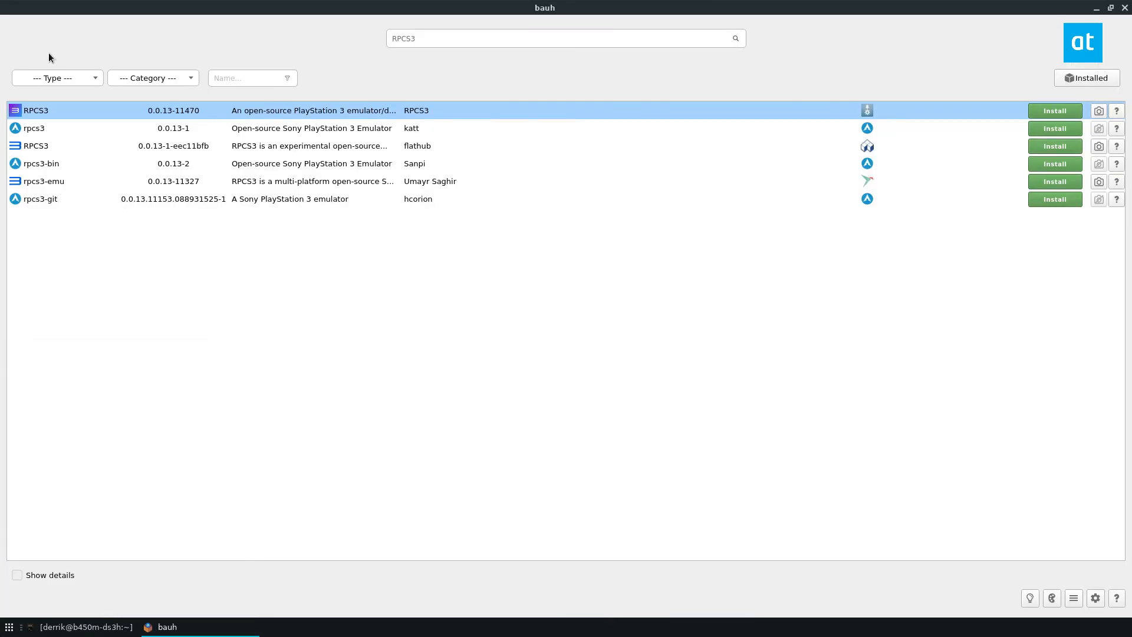
pyautogui.write('clementine')
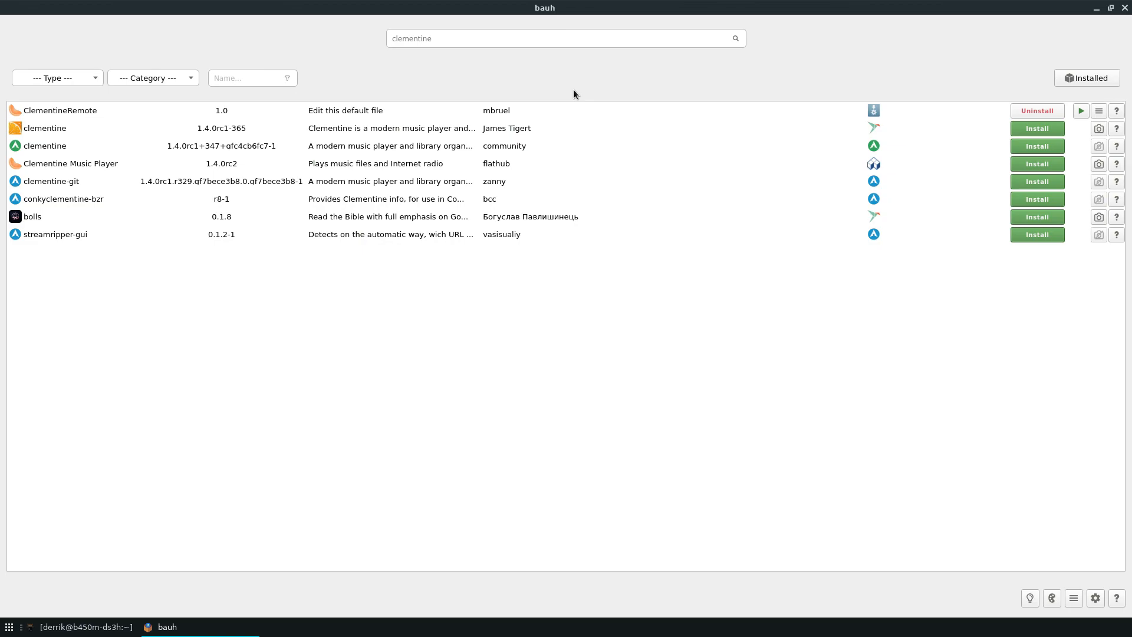
pyautogui.moveTo(556, 313)
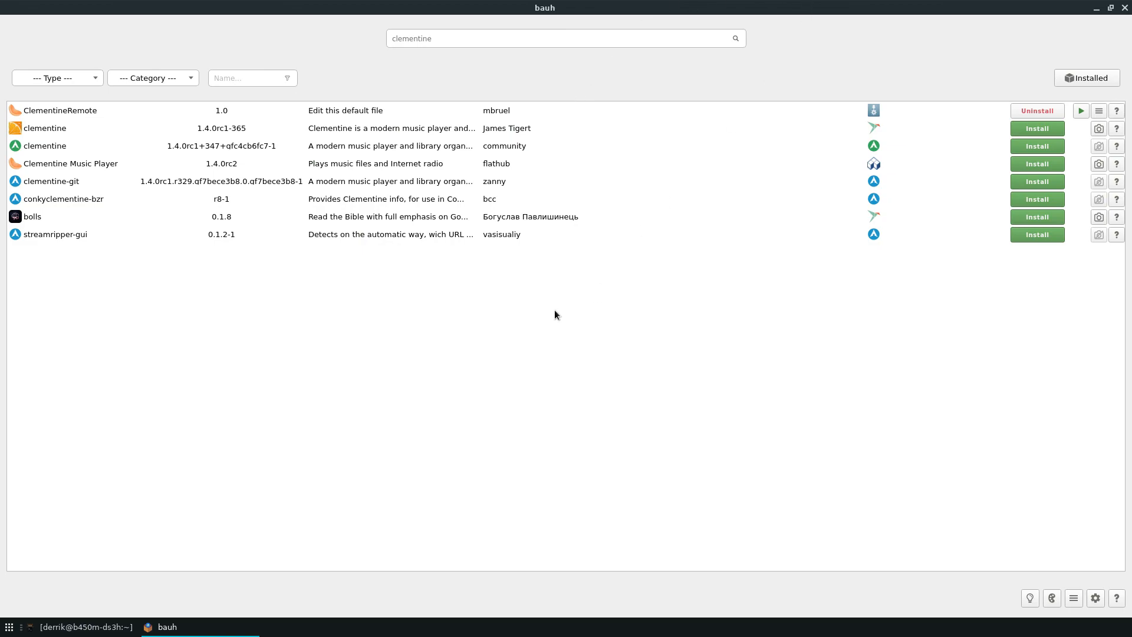